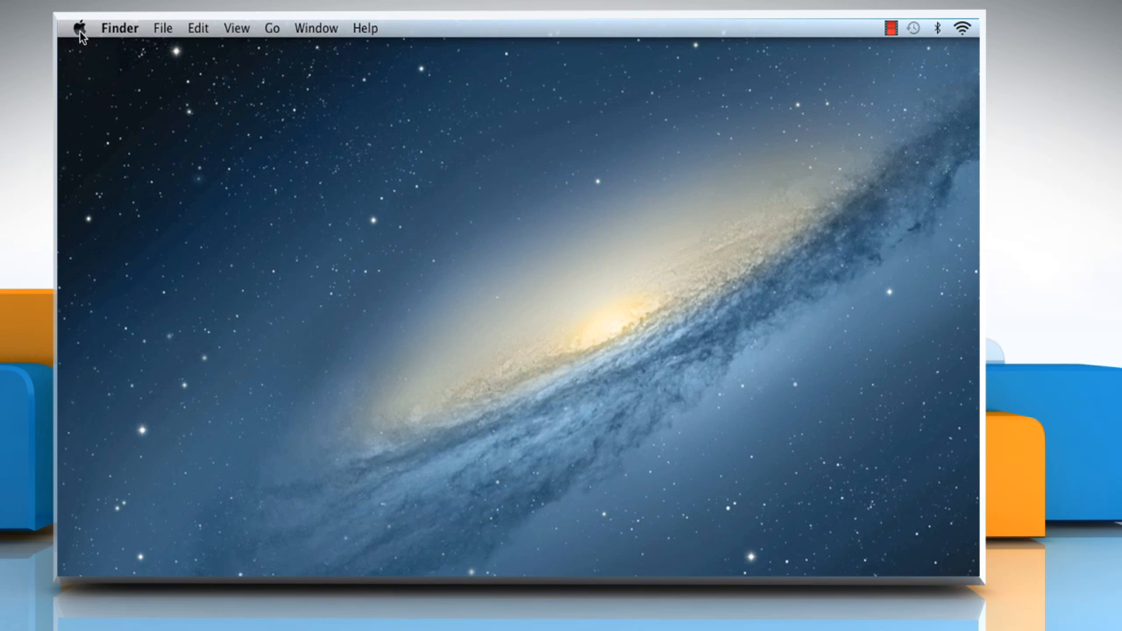
Open System Preferences' Sound Output tab and select Headphones as the output device
click(78, 27)
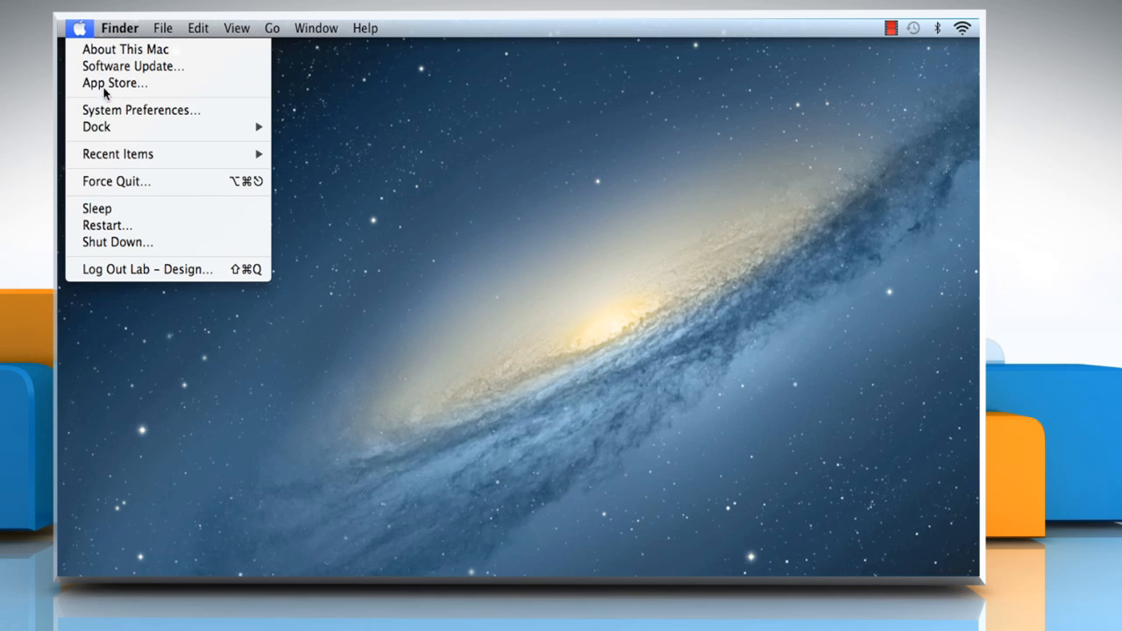
click(141, 109)
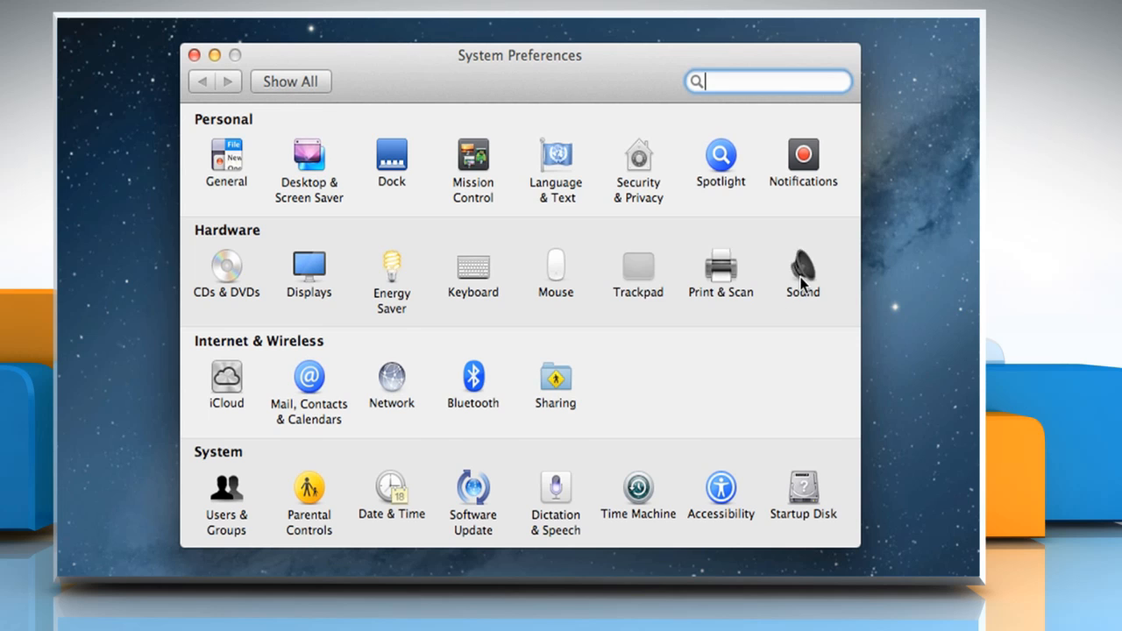
click(802, 267)
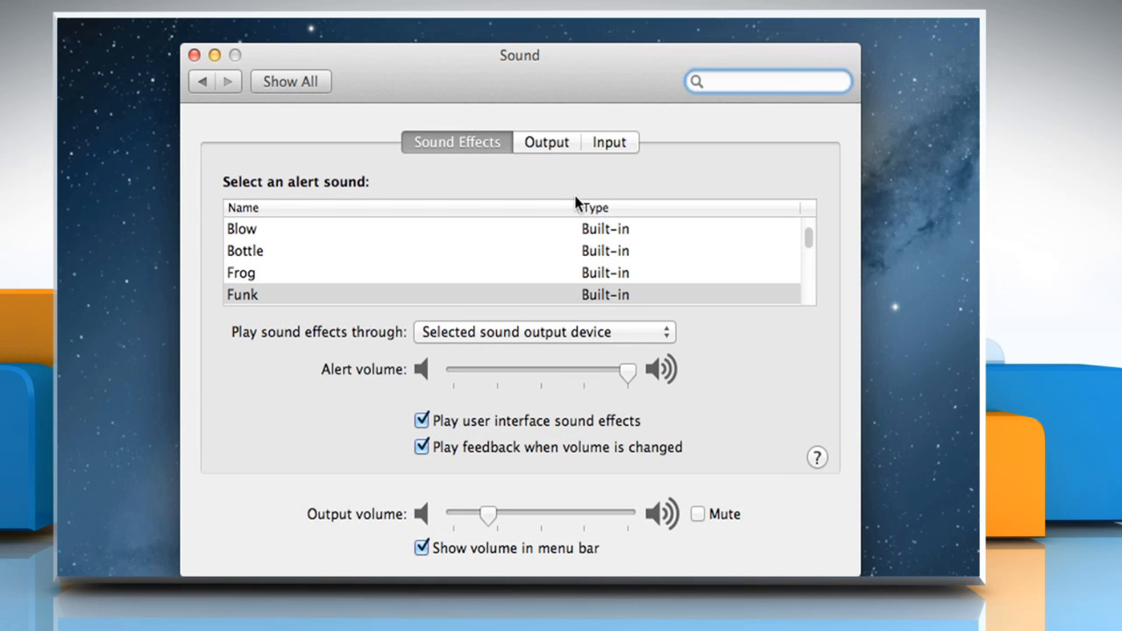
click(546, 141)
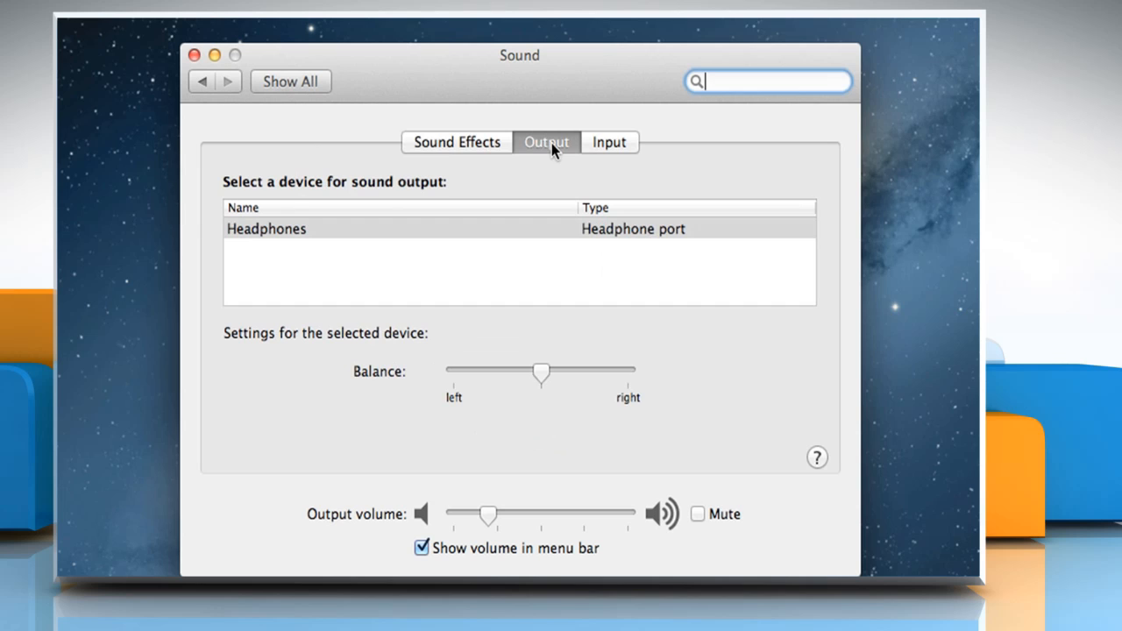
mouse_move(321, 236)
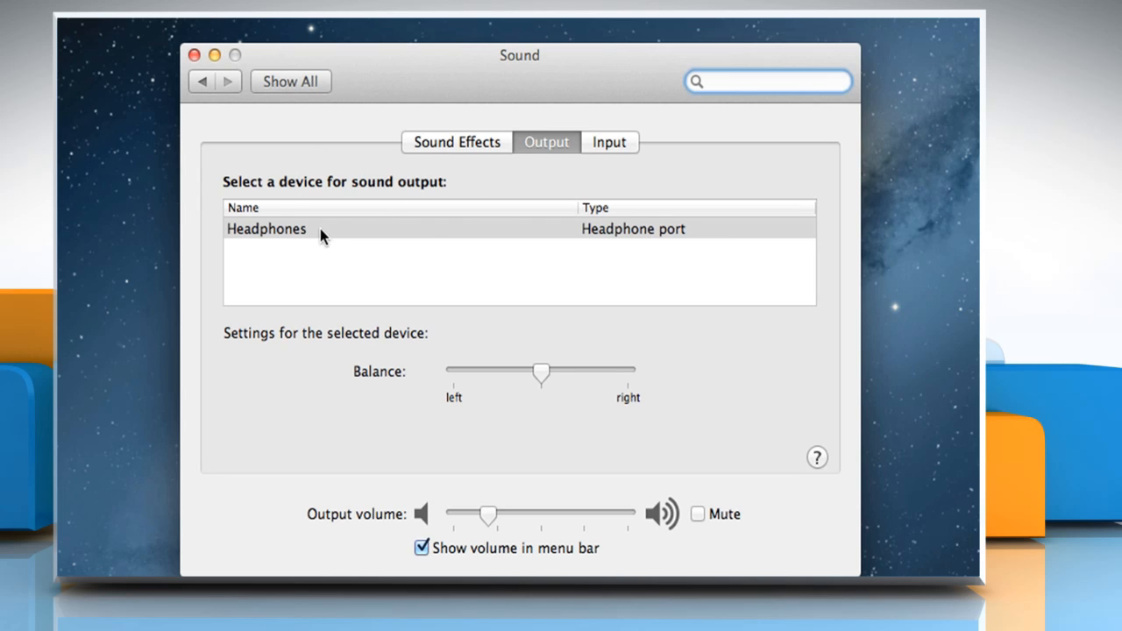
click(266, 228)
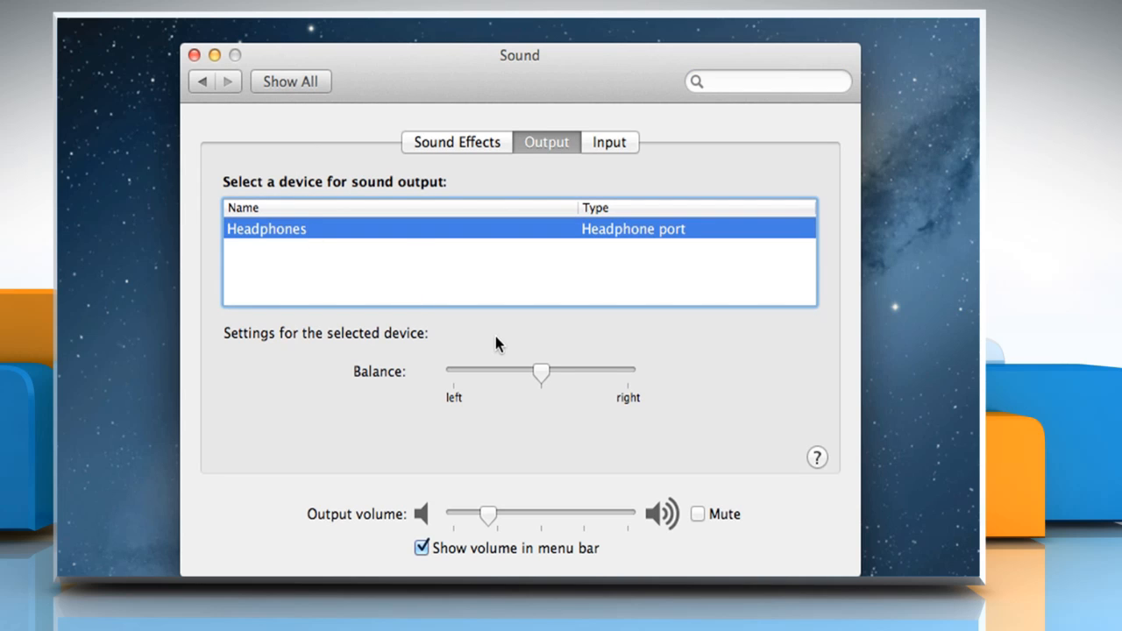
Drag the Headphones balance slider rightward in two moves, then raise the output volume slider
drag(540, 372, 568, 373)
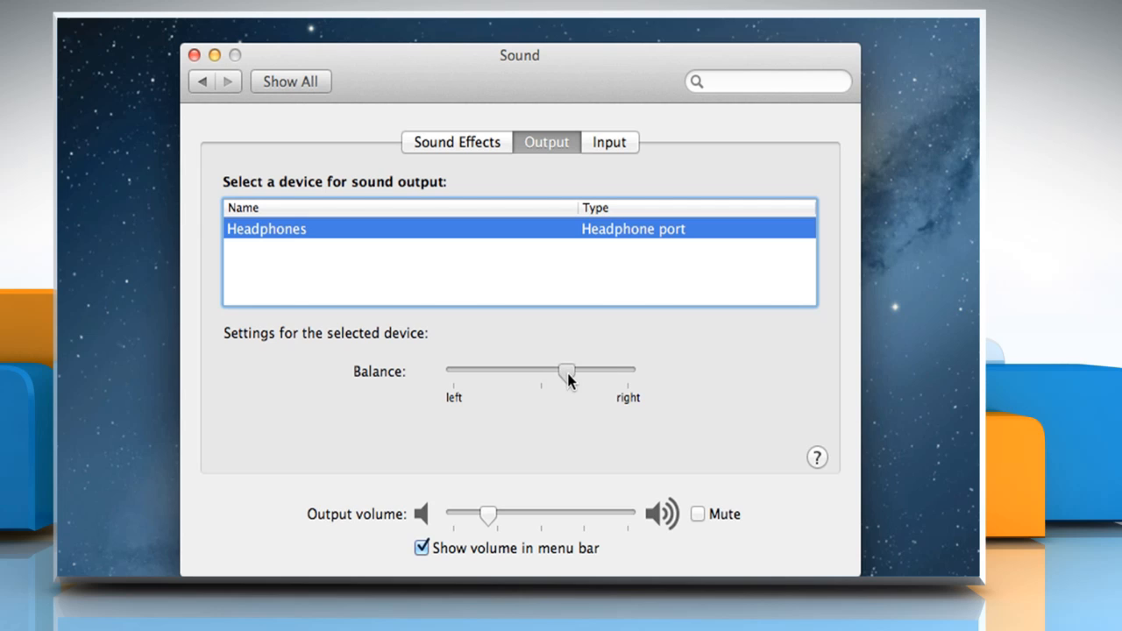
drag(565, 371, 587, 370)
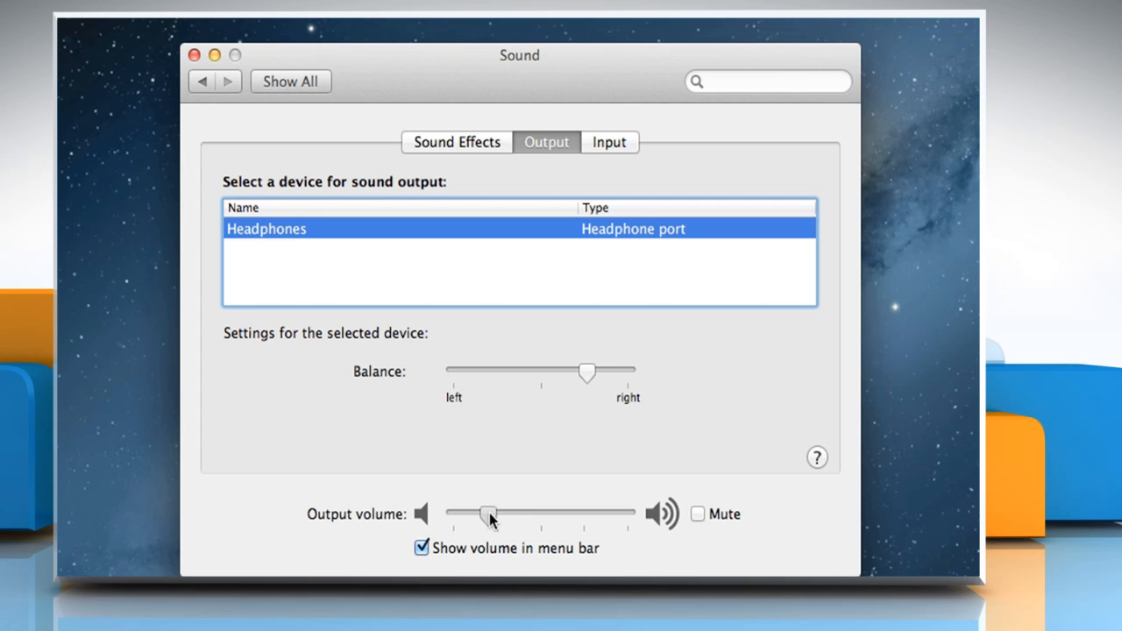
drag(487, 513, 578, 513)
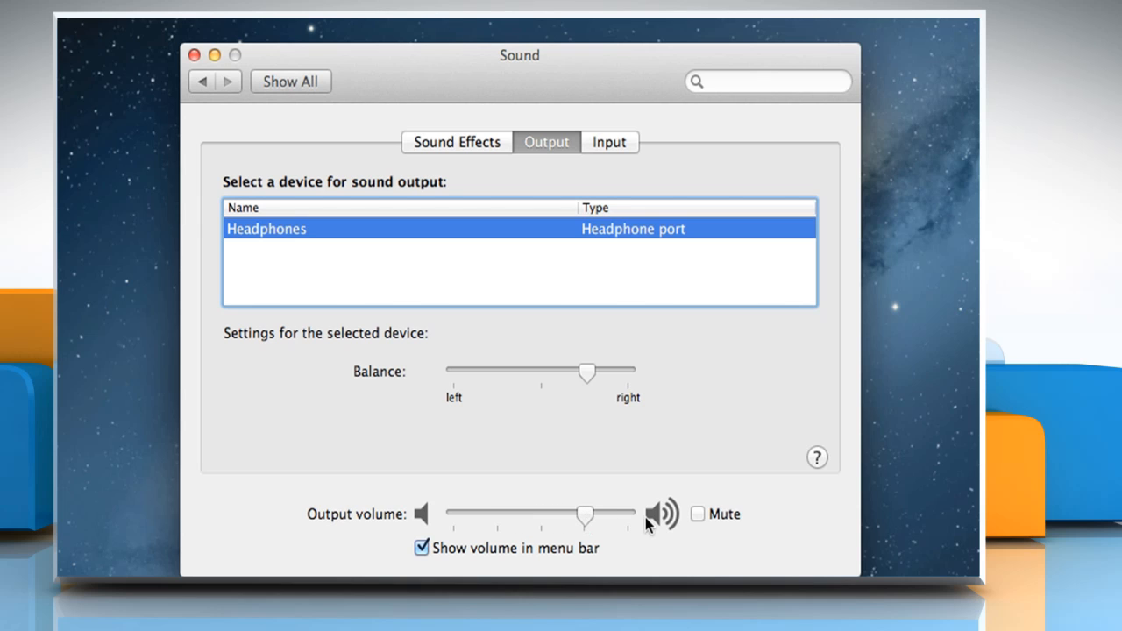
mouse_move(709, 522)
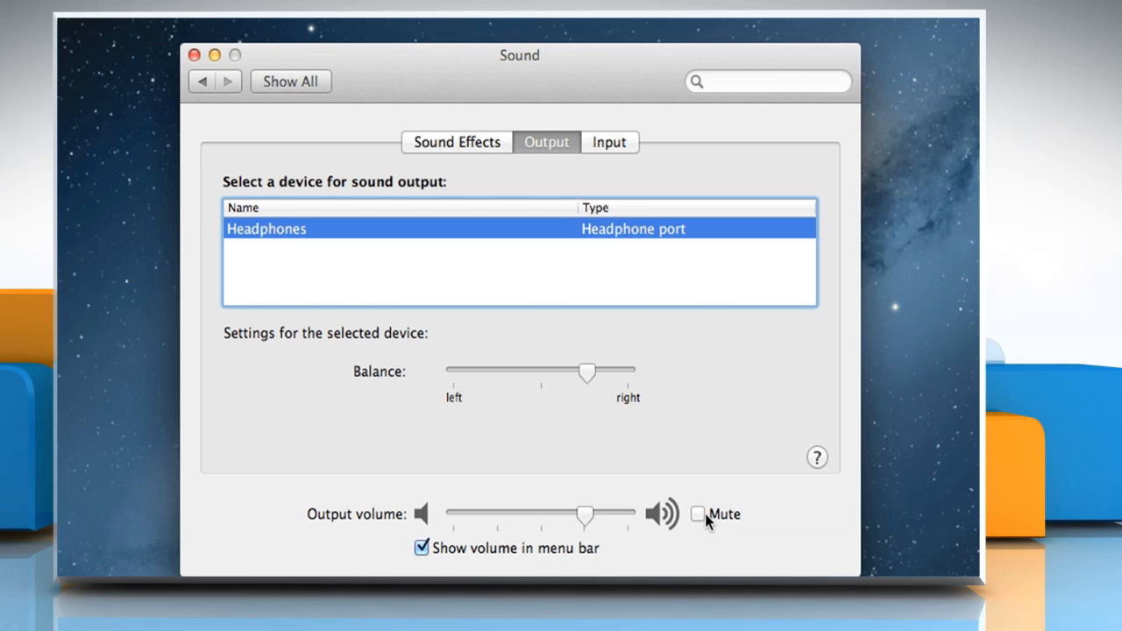
mouse_move(667, 534)
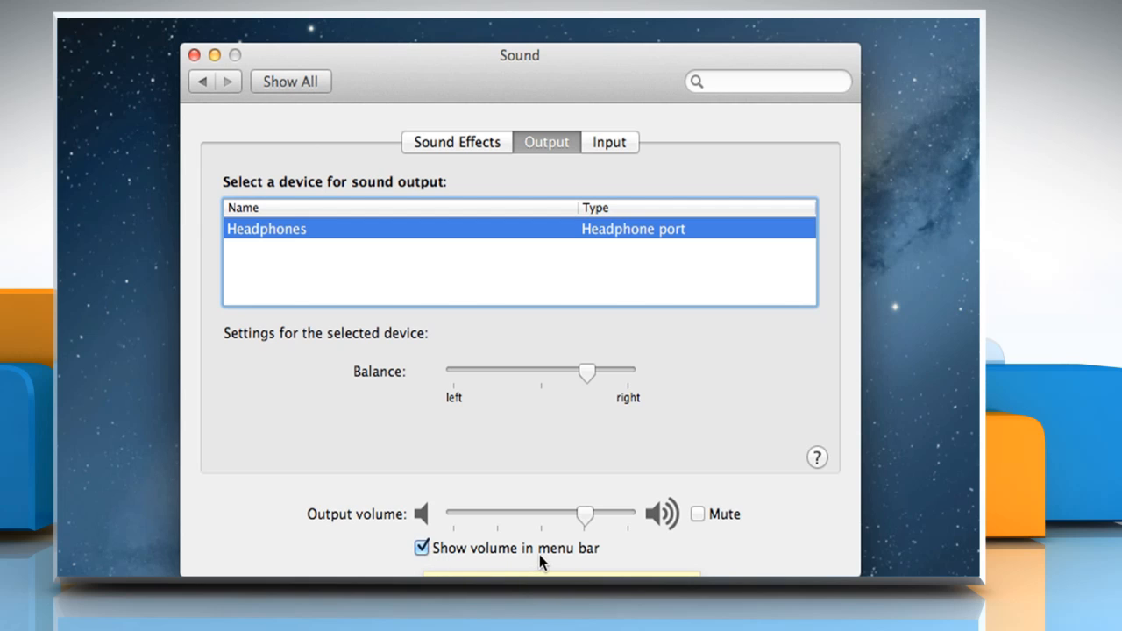
mouse_move(522, 562)
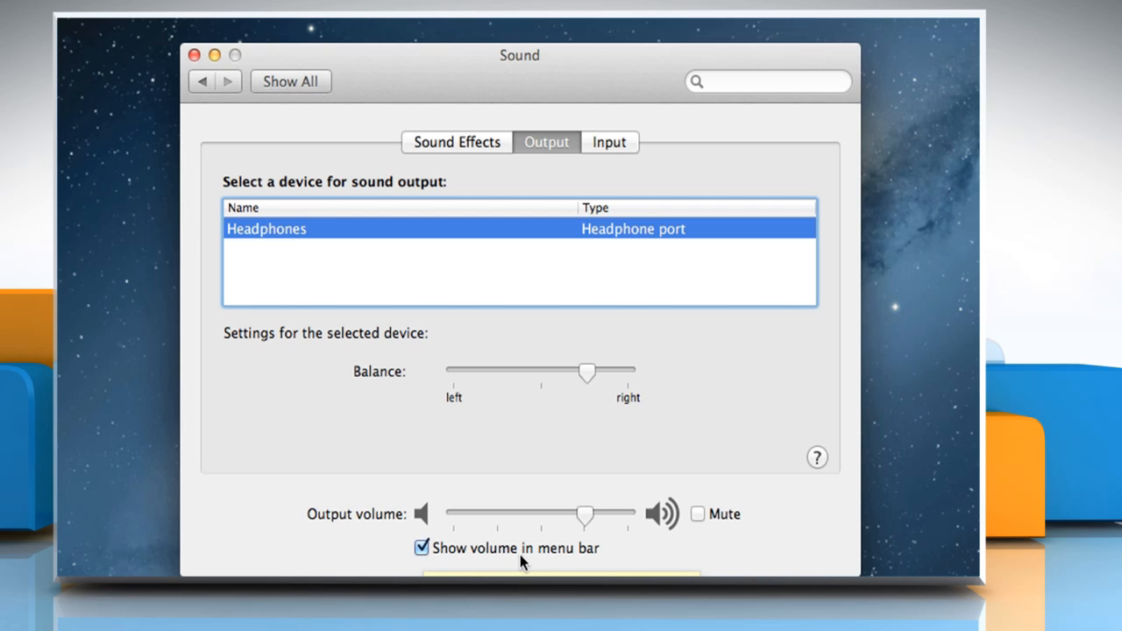